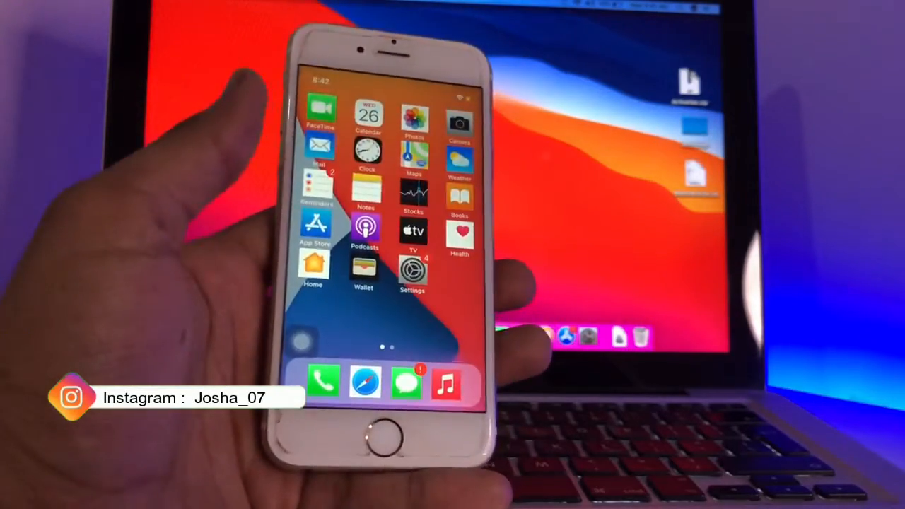
# - Swipe through the home screens and bring up Cydia's Search tab
pyautogui.hscroll(-3)
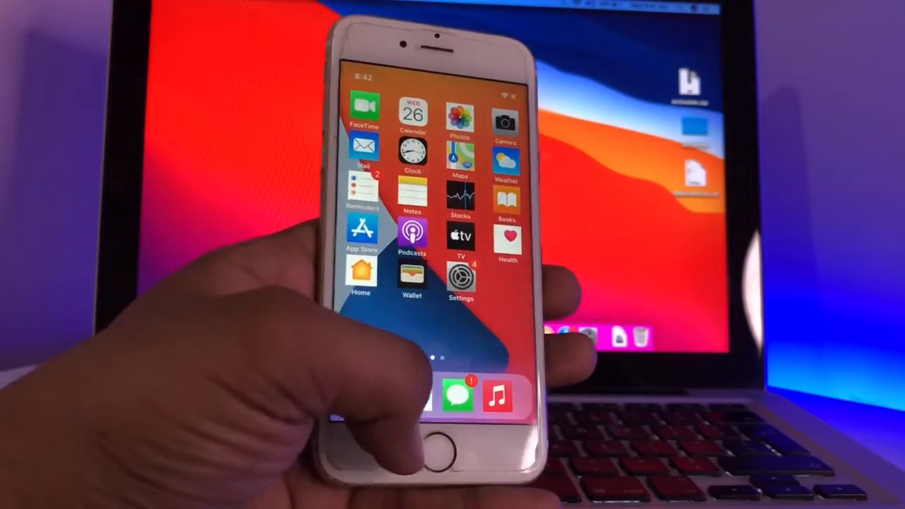
pyautogui.hscroll(-3)
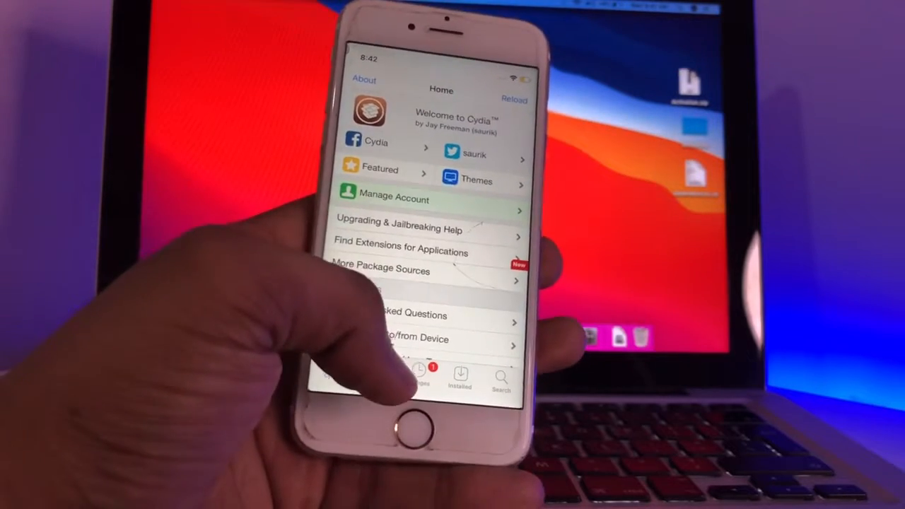
pyautogui.click(500, 374)
pyautogui.write('Sn')
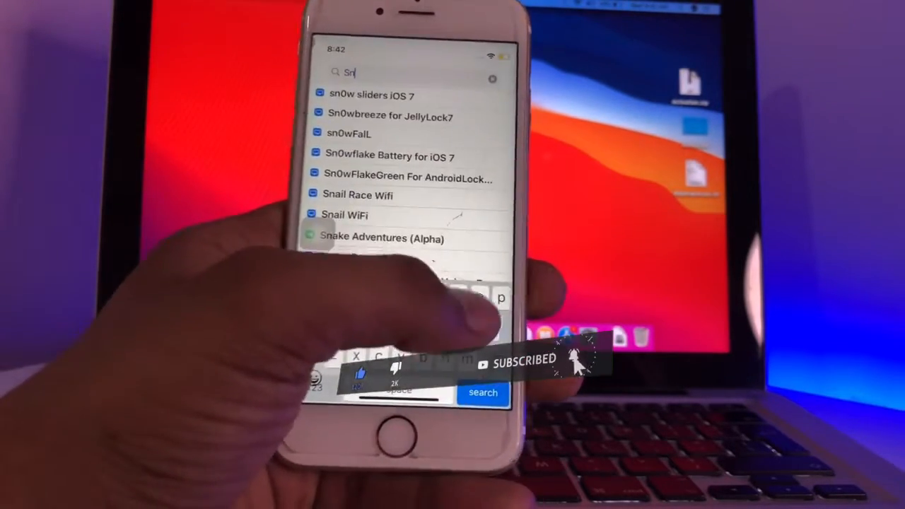
# - Search for "Snowb" and select SnowBoard from the results
pyautogui.write('ow')
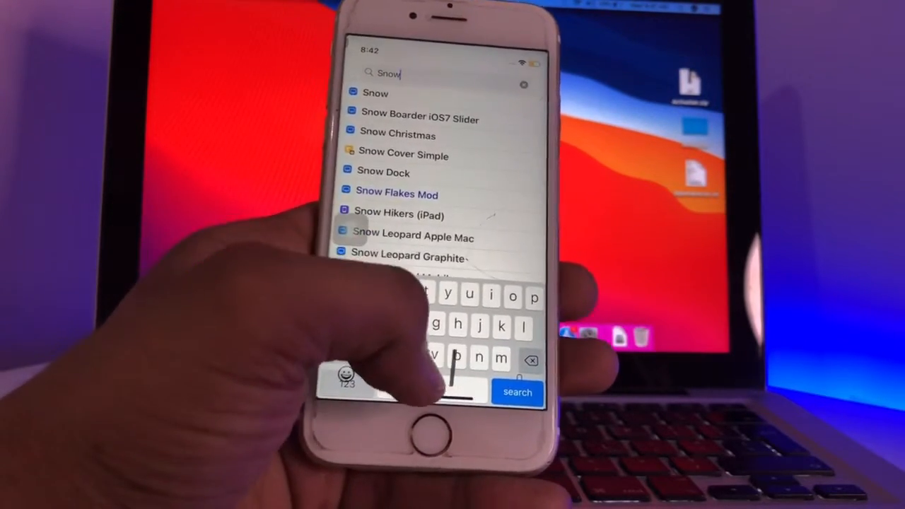
pyautogui.write('b')
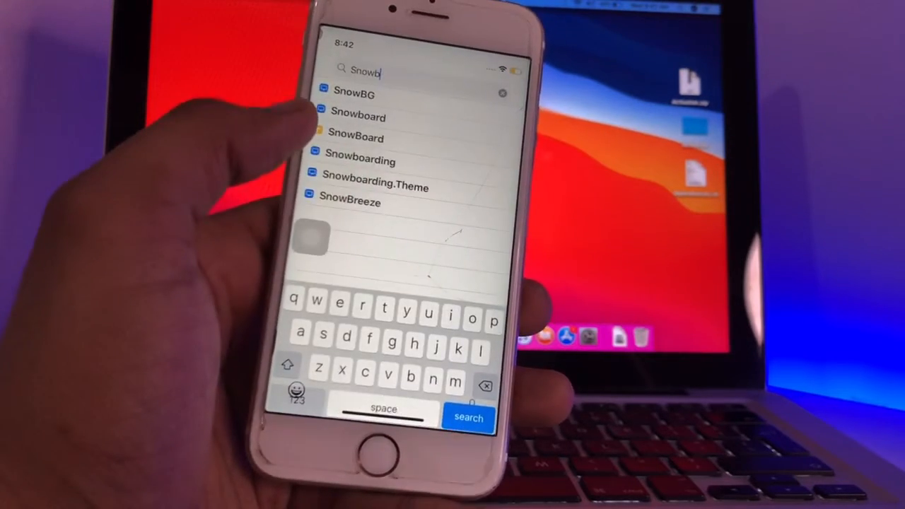
pyautogui.click(359, 116)
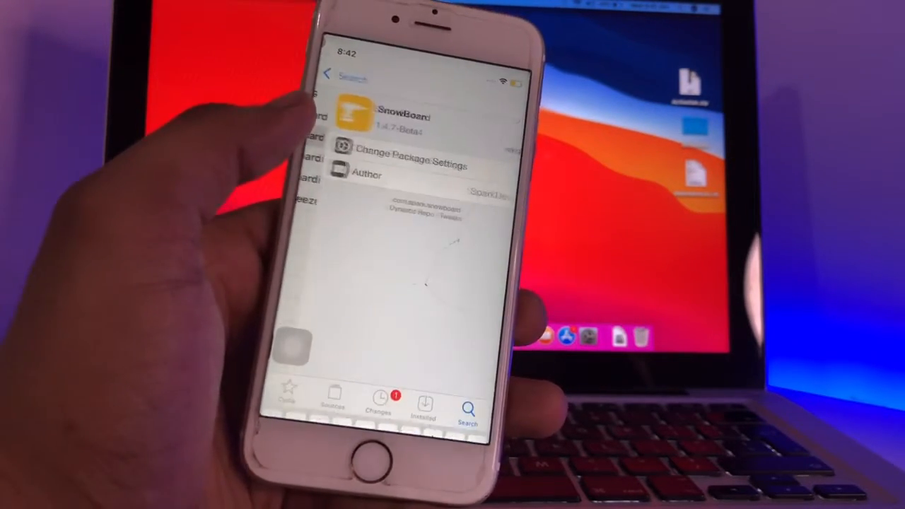
# - View SnowBoard's full description down to the free 1.4.7-Beta4 release by SparkDev
pyautogui.click(403, 116)
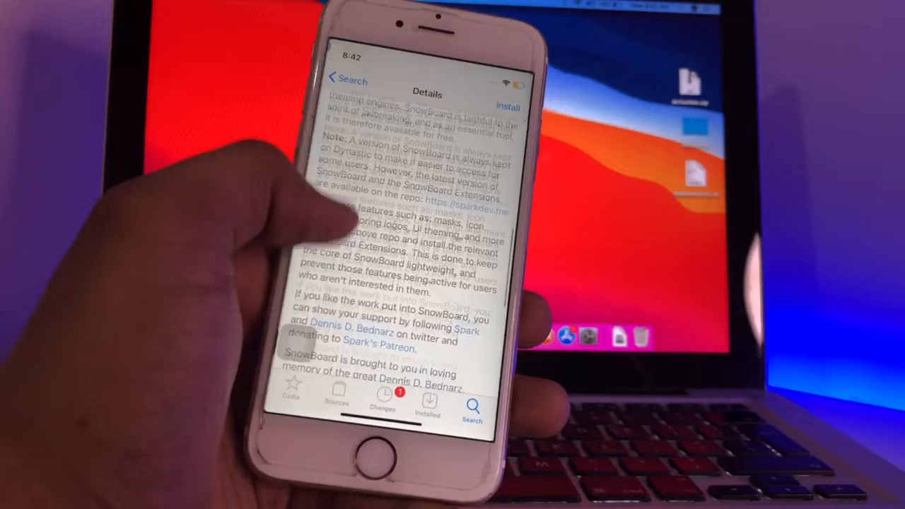
pyautogui.scroll(-3)
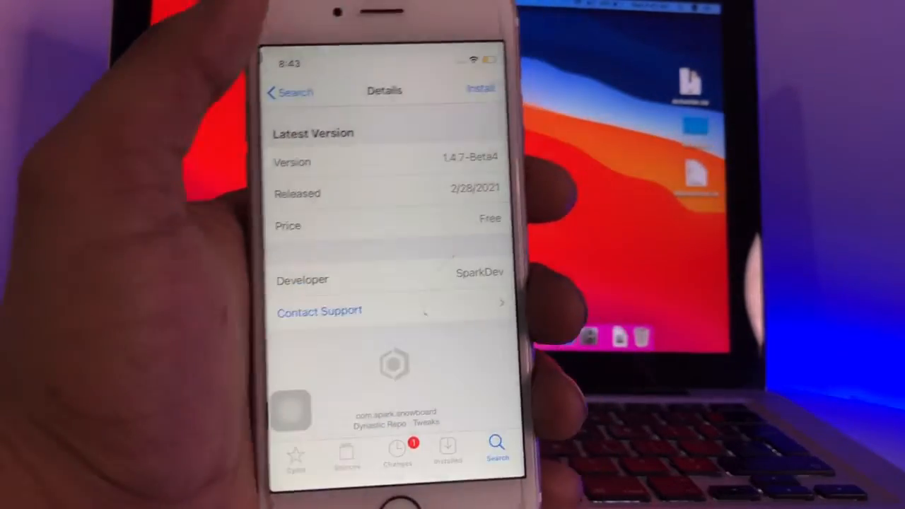
# - Install SnowBoard, confirm it, and restart SpringBoard when the install completes
pyautogui.click(481, 88)
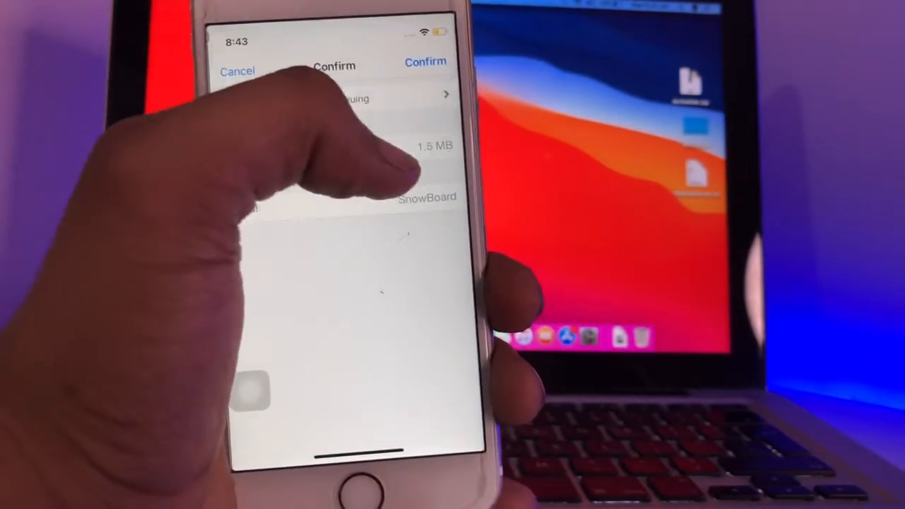
pyautogui.click(424, 63)
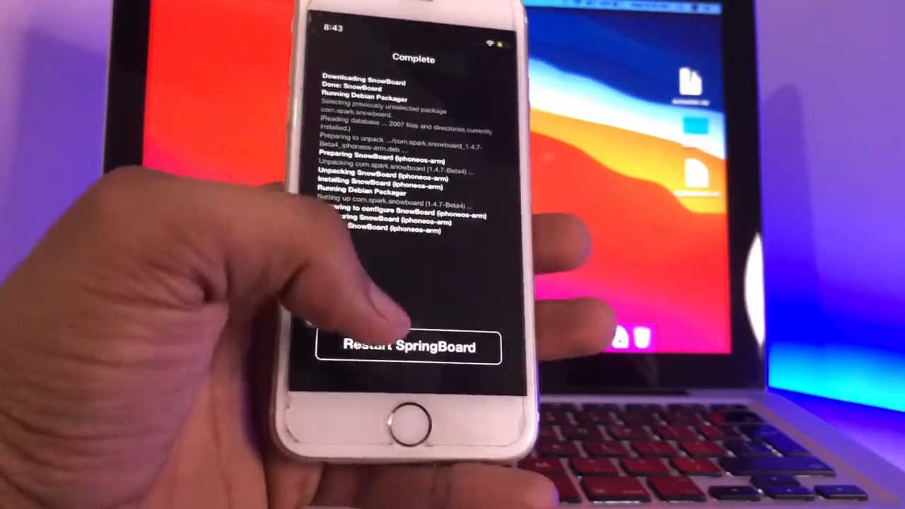
pyautogui.click(407, 346)
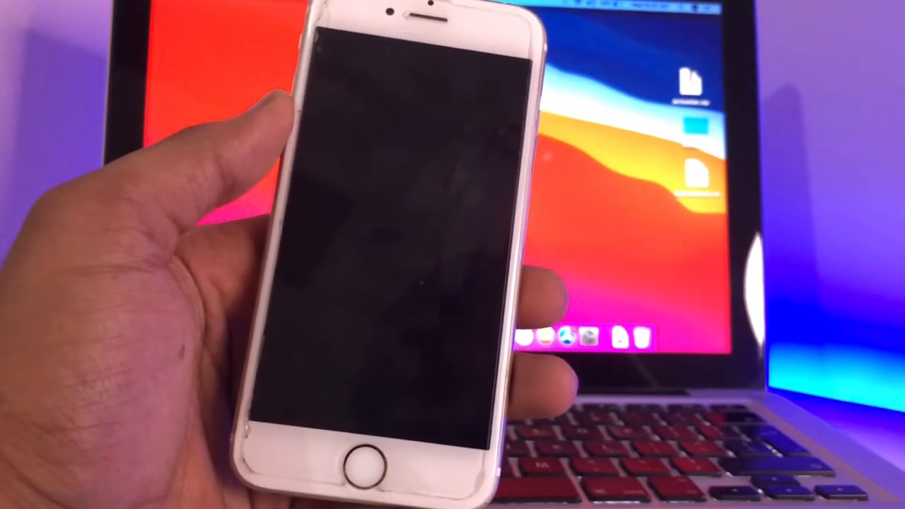